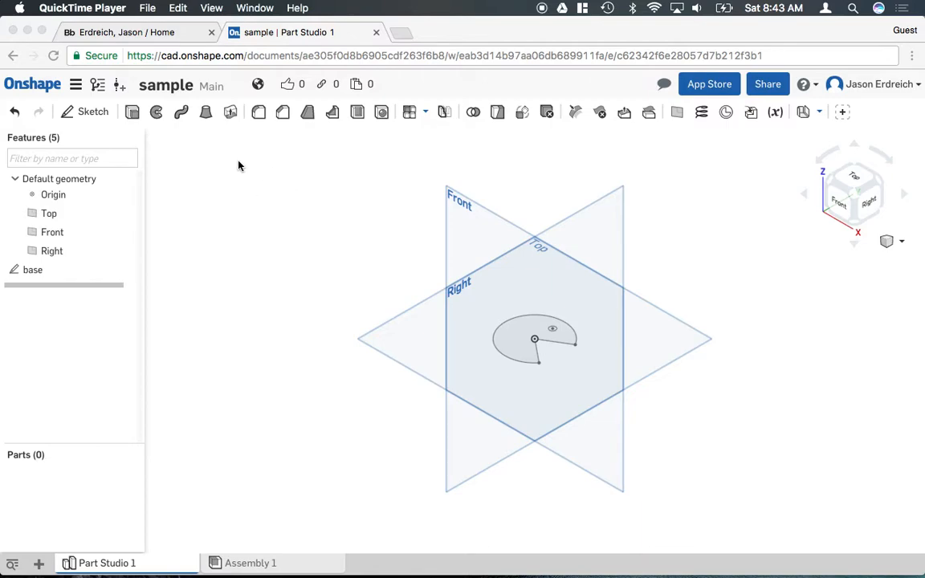
pyautogui.moveTo(305, 159)
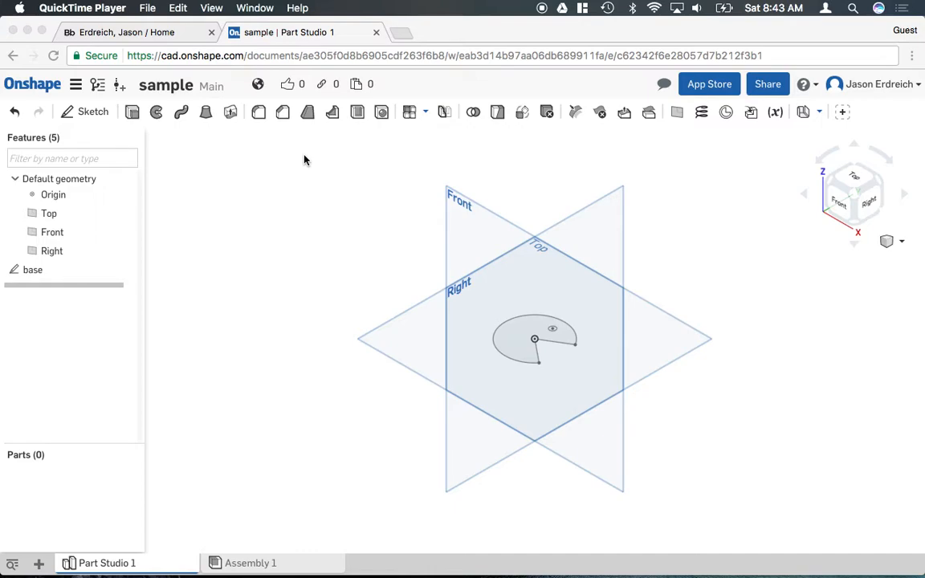
pyautogui.moveTo(182, 143)
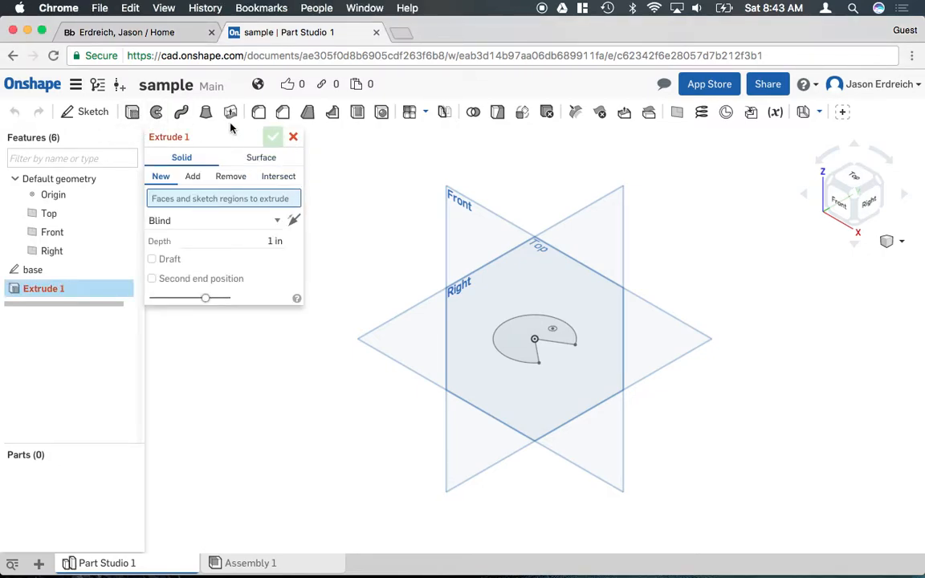
pyautogui.moveTo(260, 240)
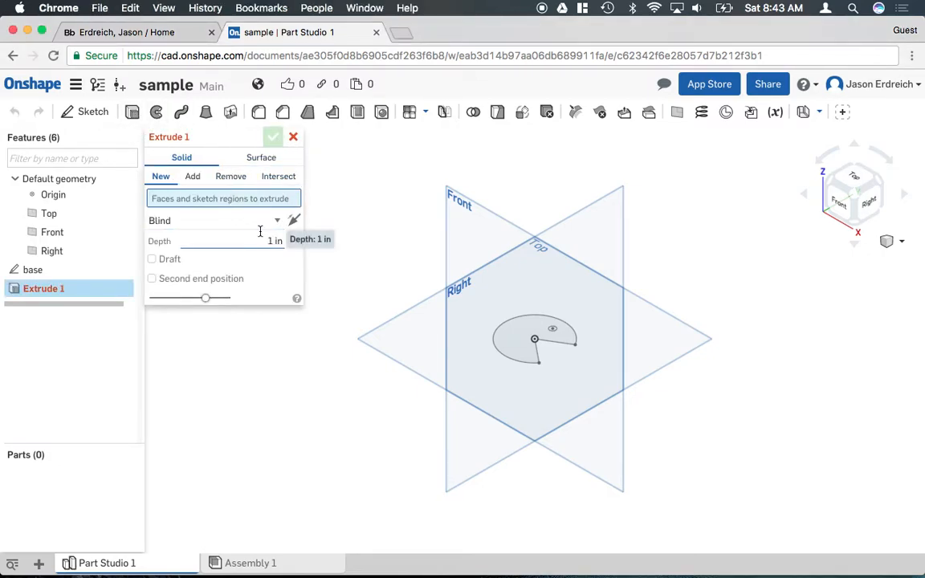
pyautogui.moveTo(177, 206)
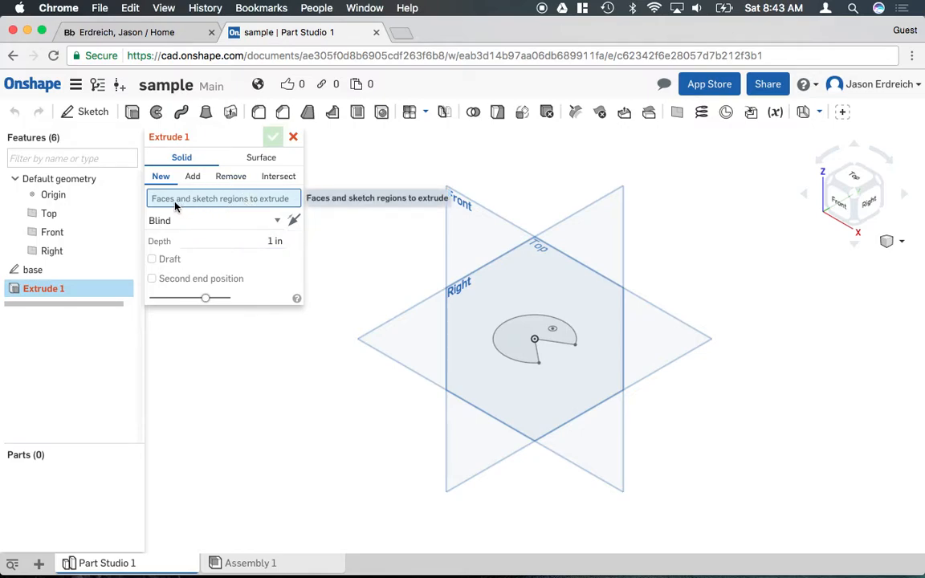
pyautogui.moveTo(254, 216)
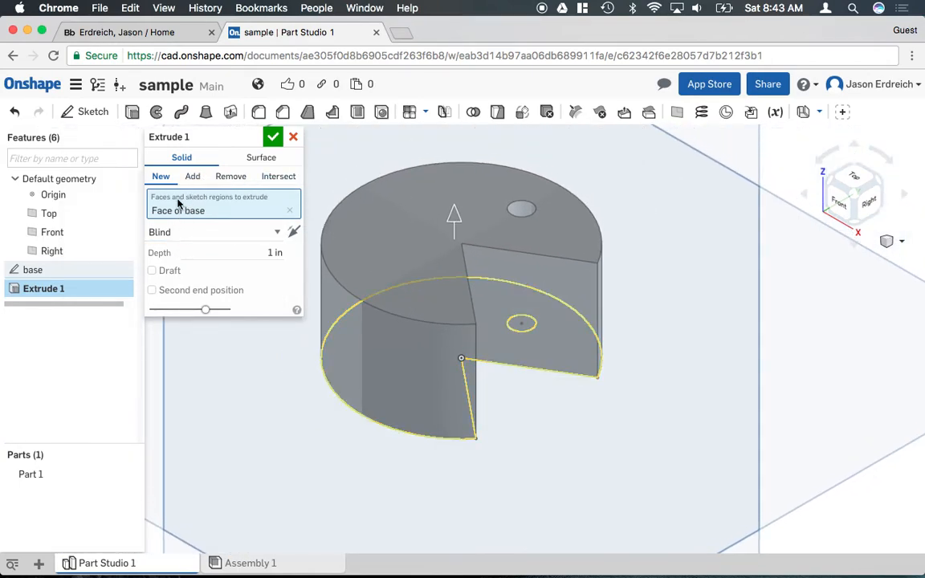
pyautogui.moveTo(226, 217)
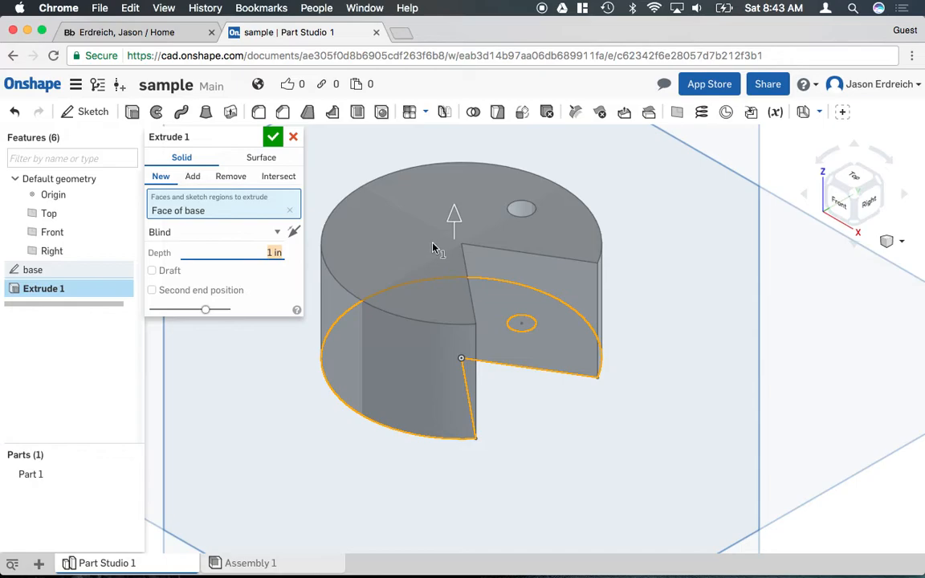
# Set the Pac-Man extrude depth to 0.5 in.
pyautogui.moveTo(454, 218); pyautogui.dragTo(453, 178)
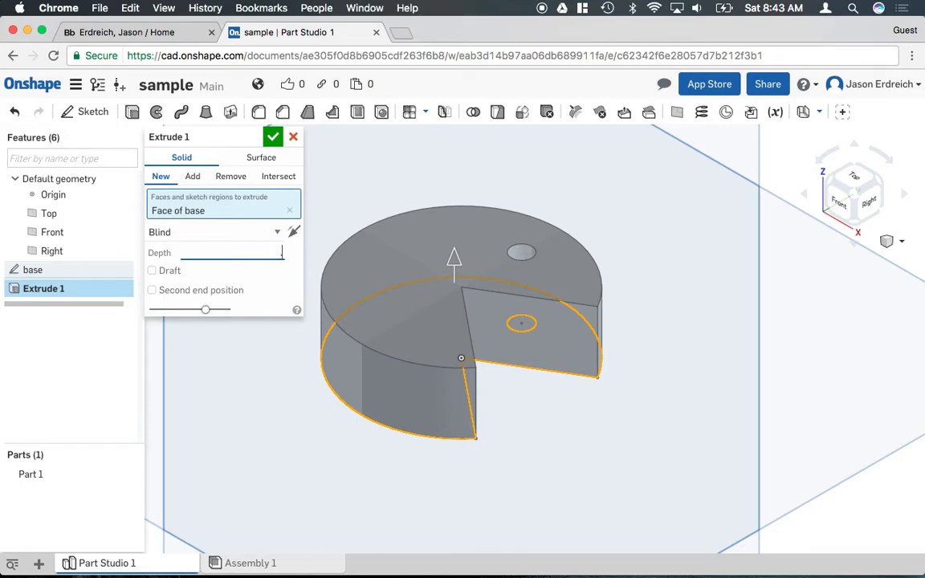
pyautogui.write('.5 in')
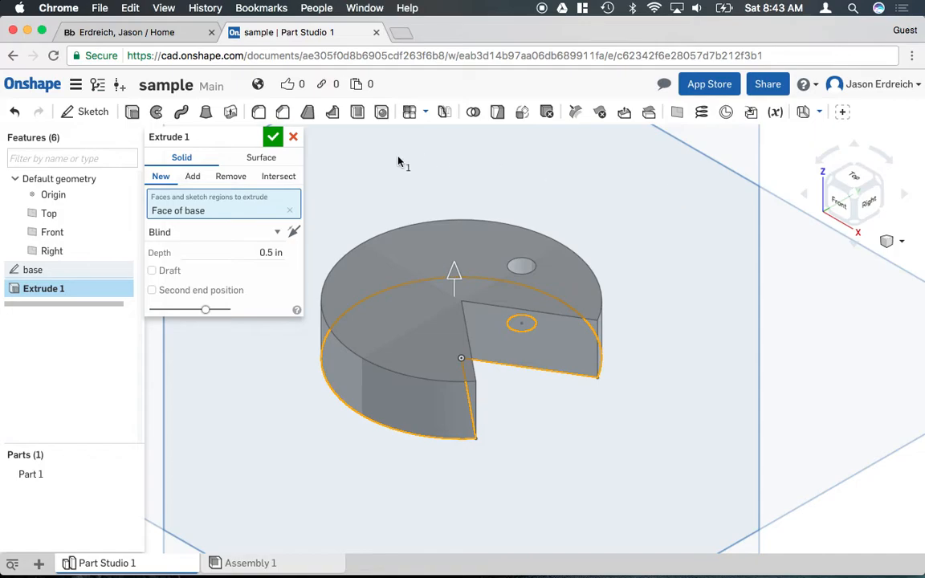
pyautogui.moveTo(272, 137)
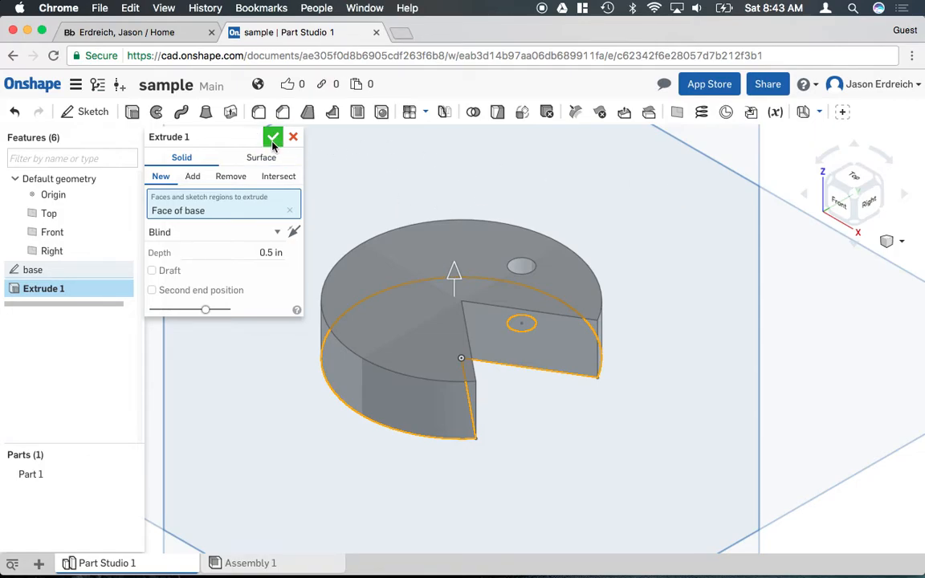
# Confirm Extrude 1 at 0.5 in and shift the view to show the whole disc.
pyautogui.click(273, 136)
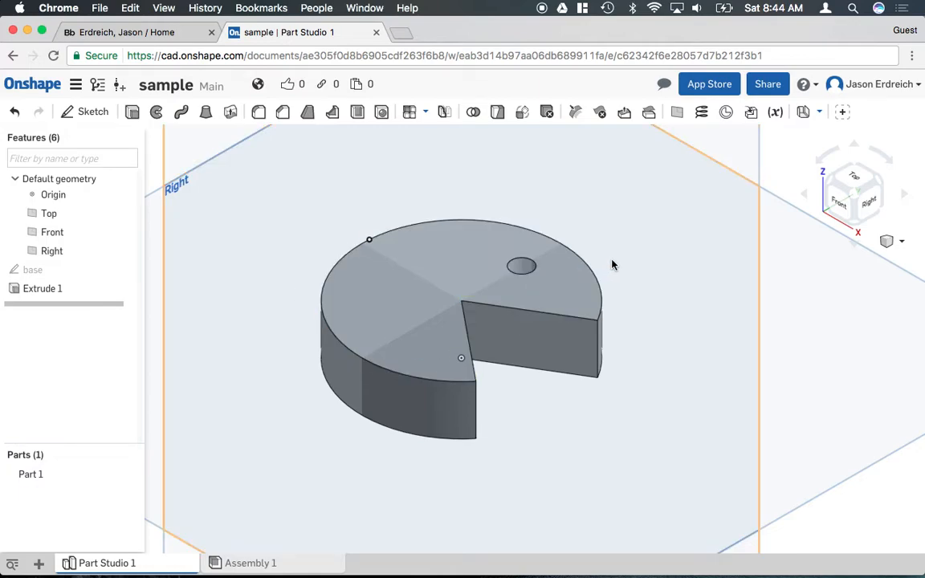
pyautogui.moveTo(614, 265); pyautogui.dragTo(506, 311)
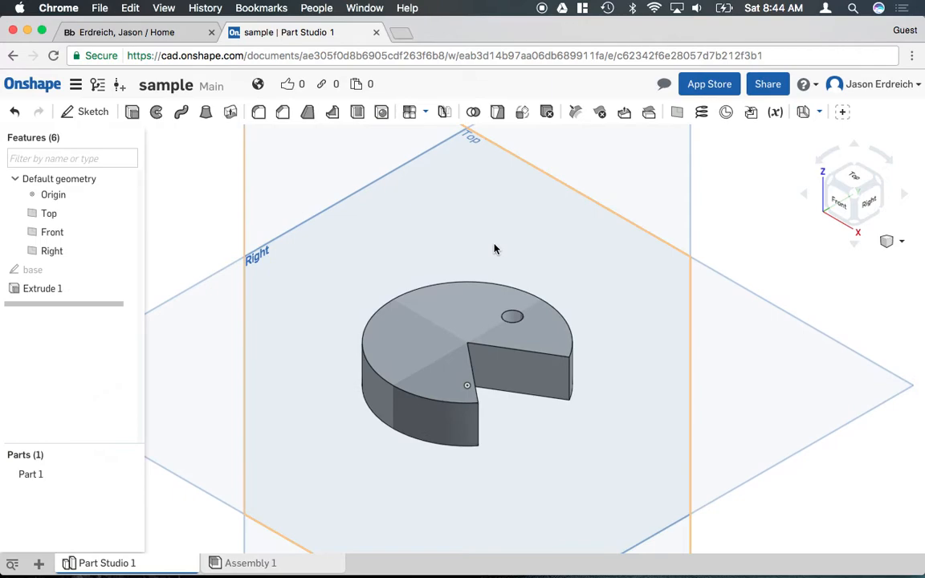
# Reopen Extrude 1, swap the selection to the eye circle region, and drag depth thinner.
pyautogui.doubleClick(42, 288)
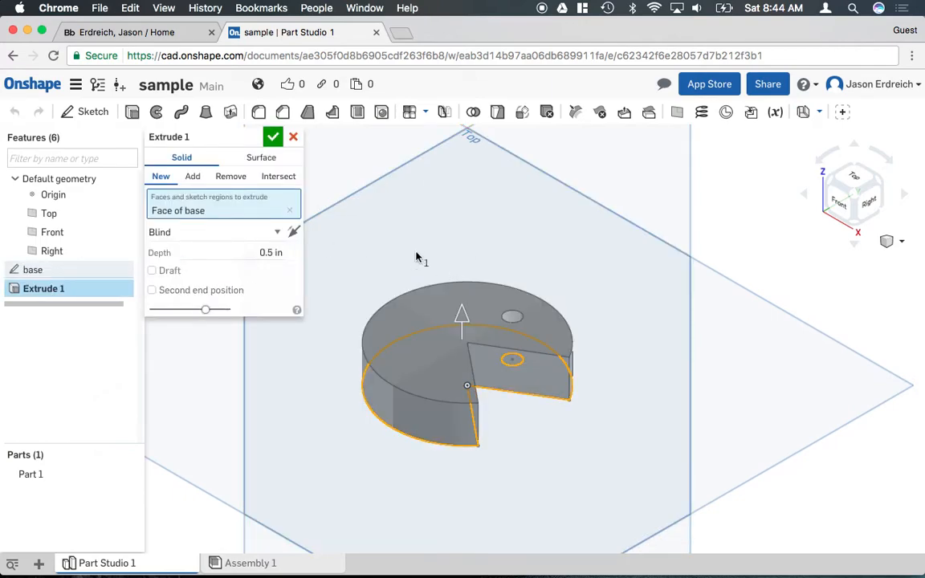
pyautogui.click(289, 210)
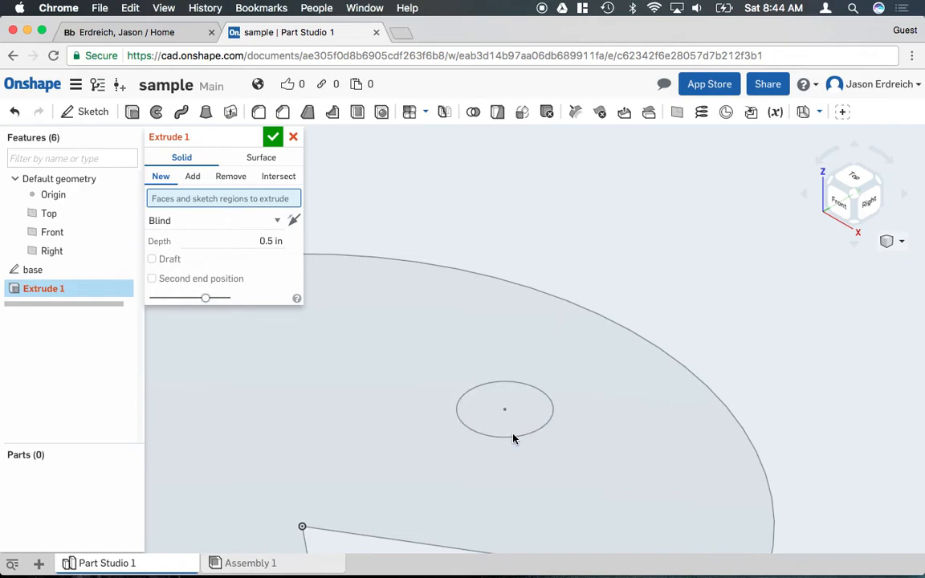
pyautogui.click(504, 409)
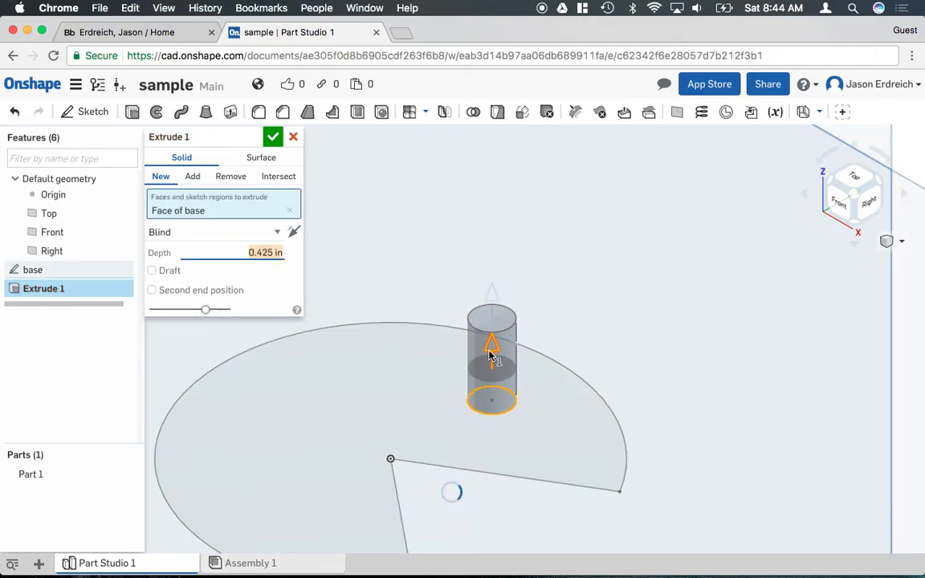
pyautogui.moveTo(492, 341); pyautogui.dragTo(492, 370)
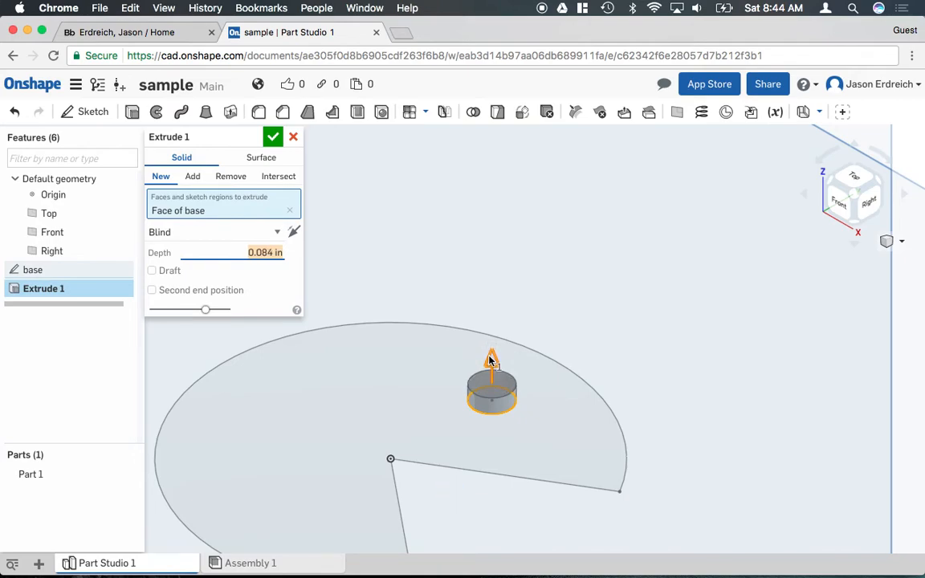
pyautogui.moveTo(580, 380)
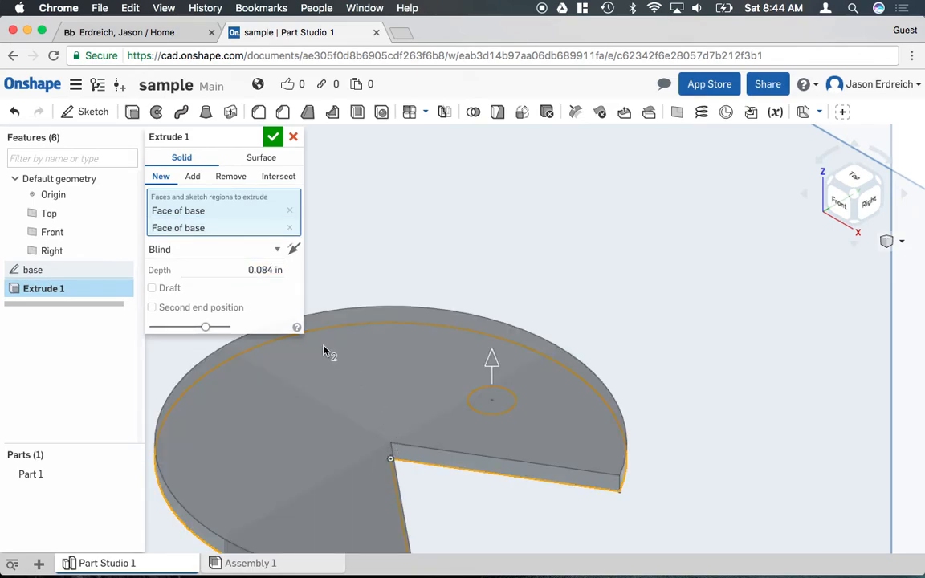
# Reset Extrude 1 depth to 0.5 in and accept the edited feature.
pyautogui.click(233, 270)
pyautogui.write('0.5')
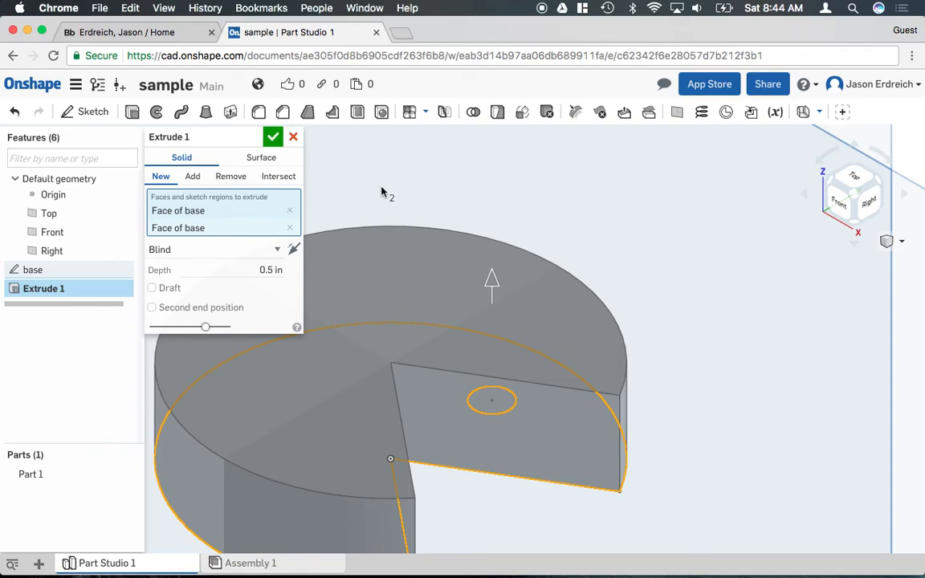
pyautogui.click(273, 137)
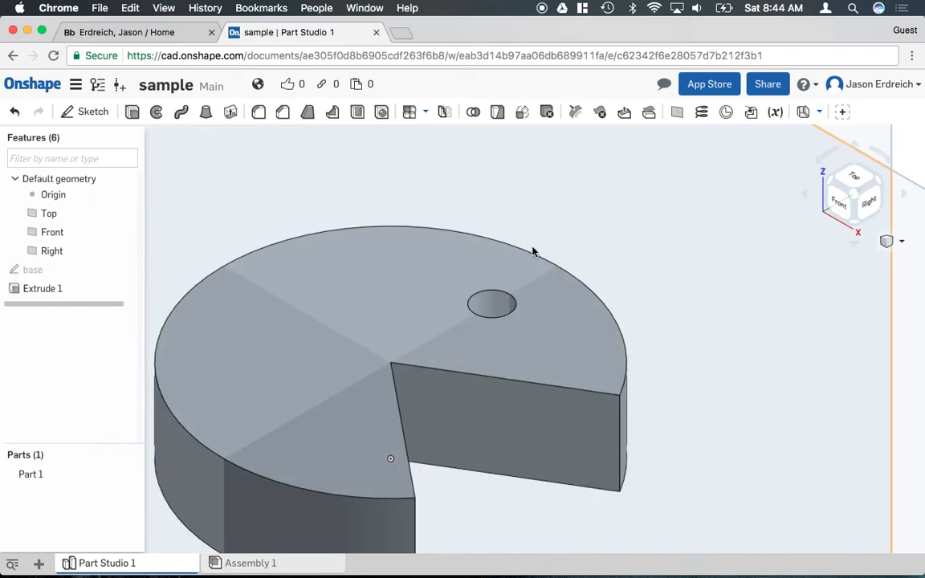